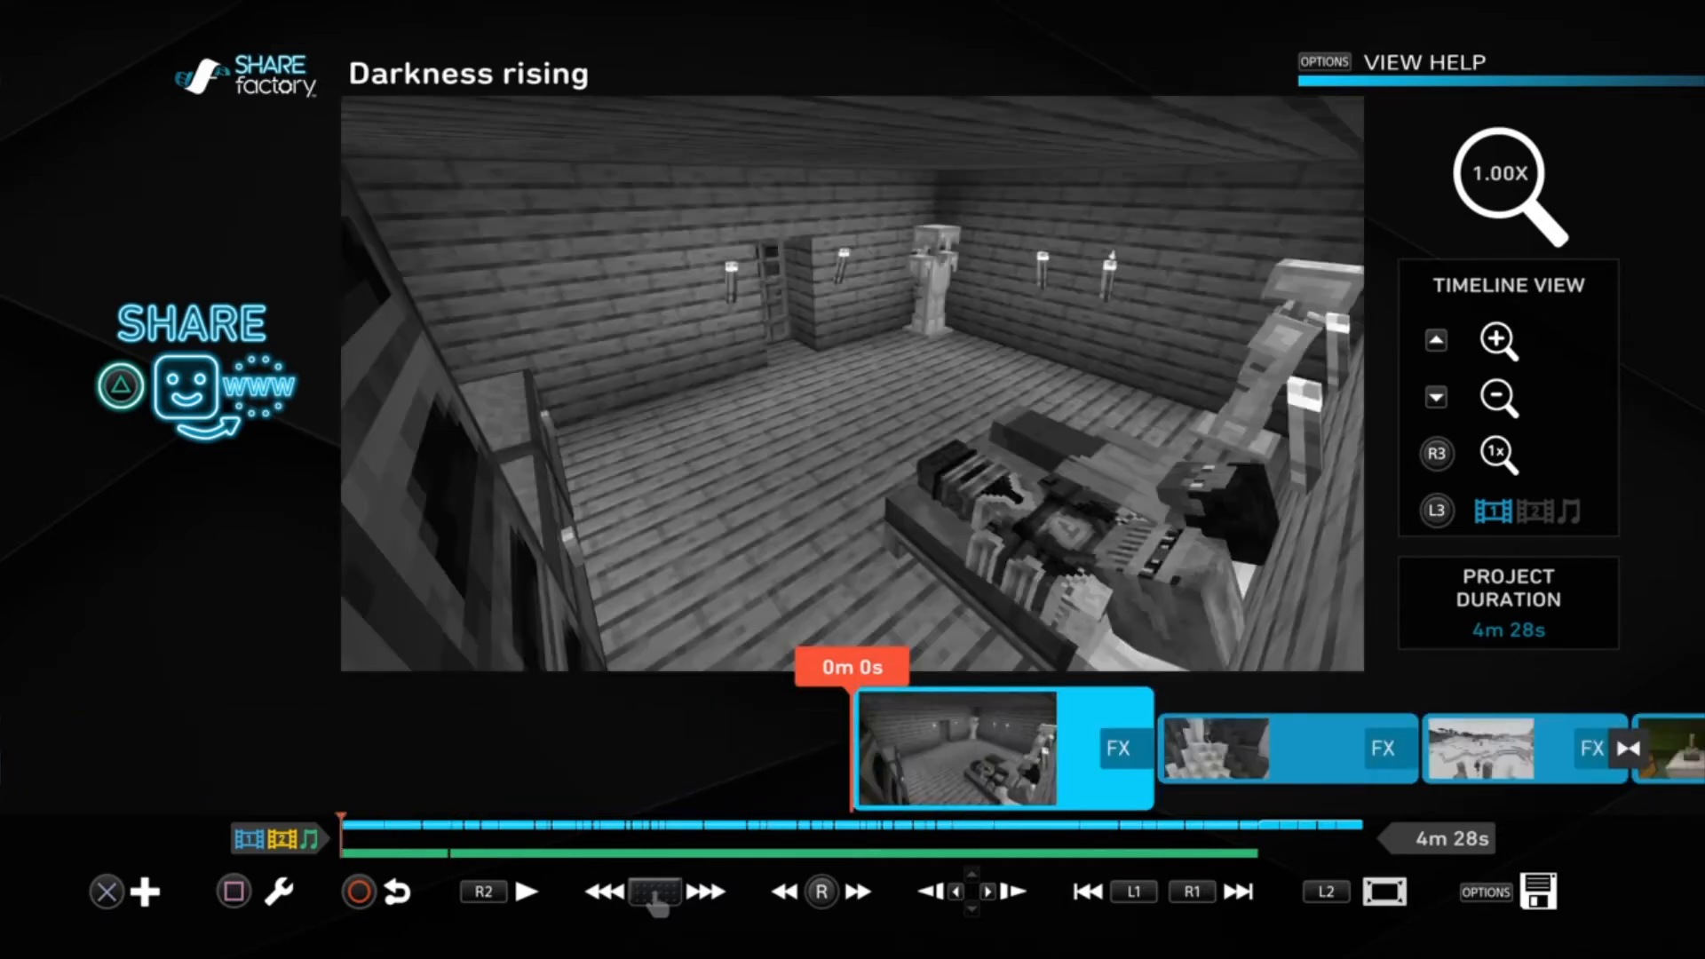
Play the 4m 28s 'Darkness rising' timeline from 0m 0s
click(527, 892)
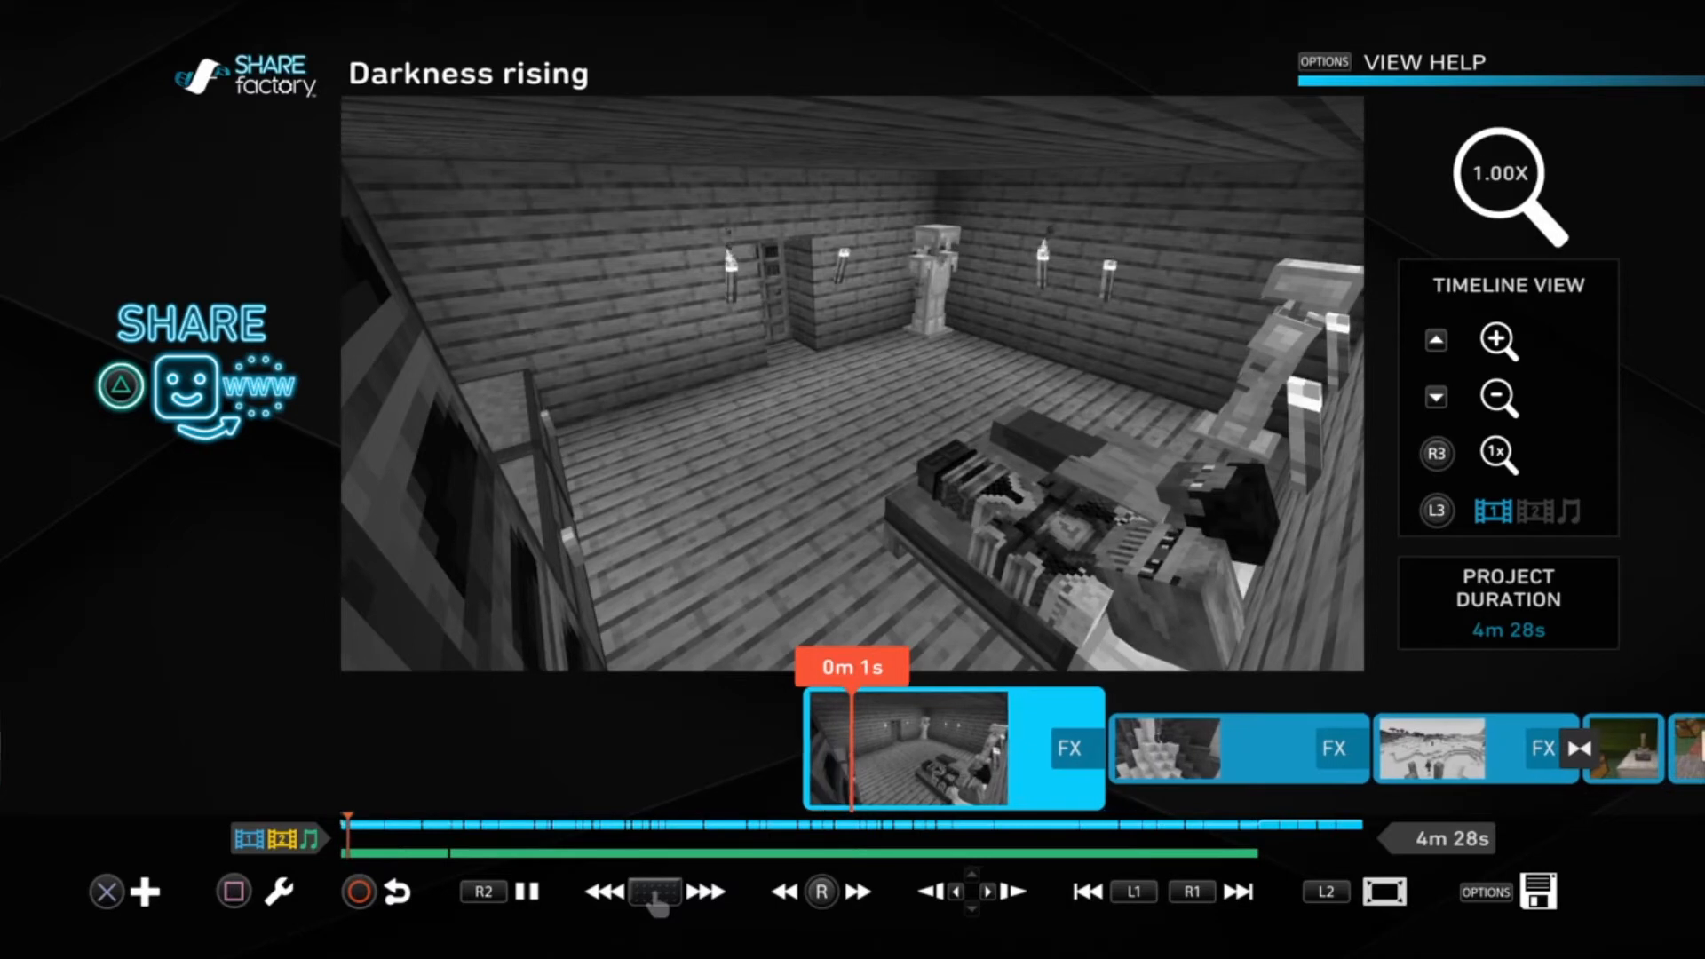